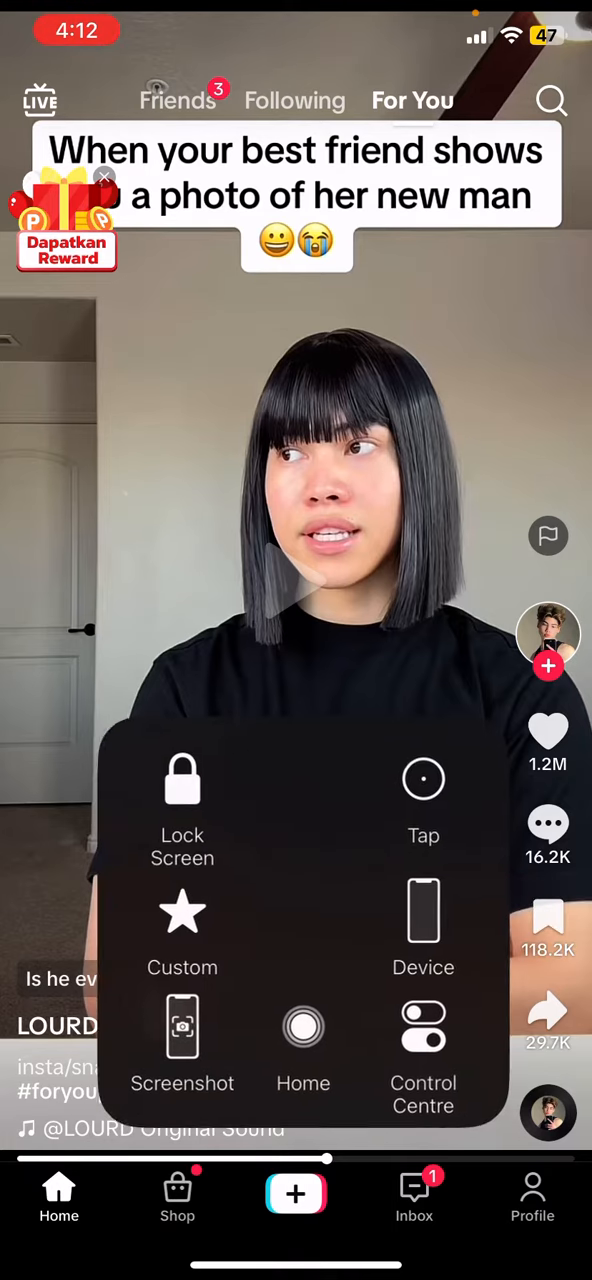
Dismiss the feed overlay and go to the Macha profile page with its video grid.
{"action": "left_click", "coordinate": [304, 1028]}
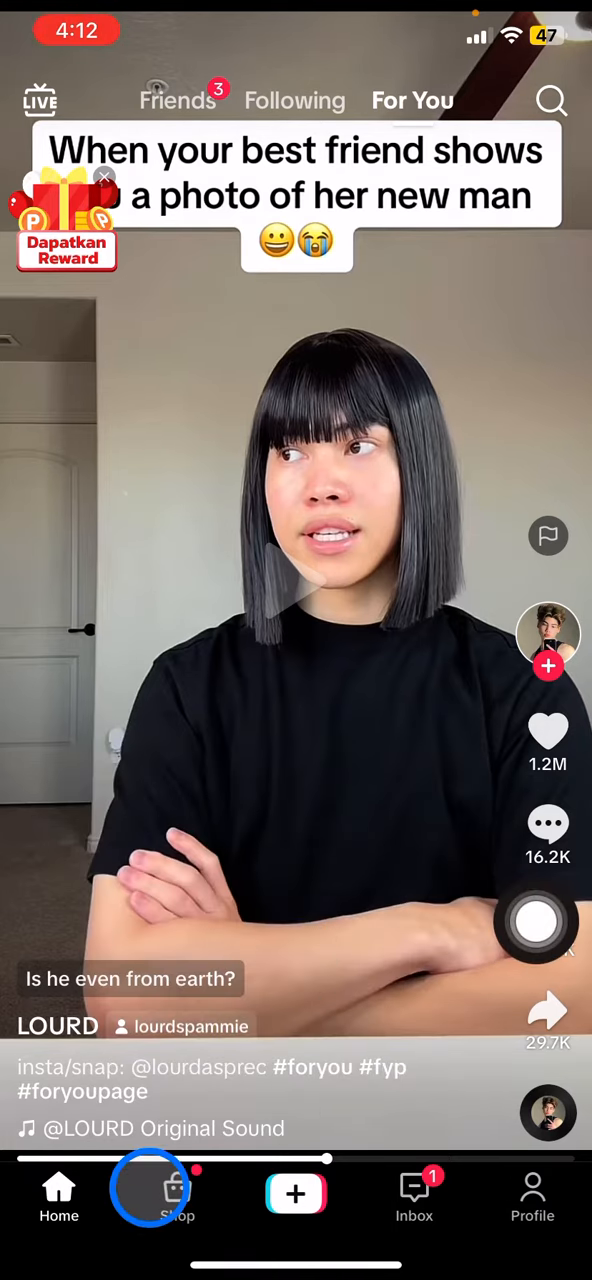
{"action": "left_click", "coordinate": [176, 1192]}
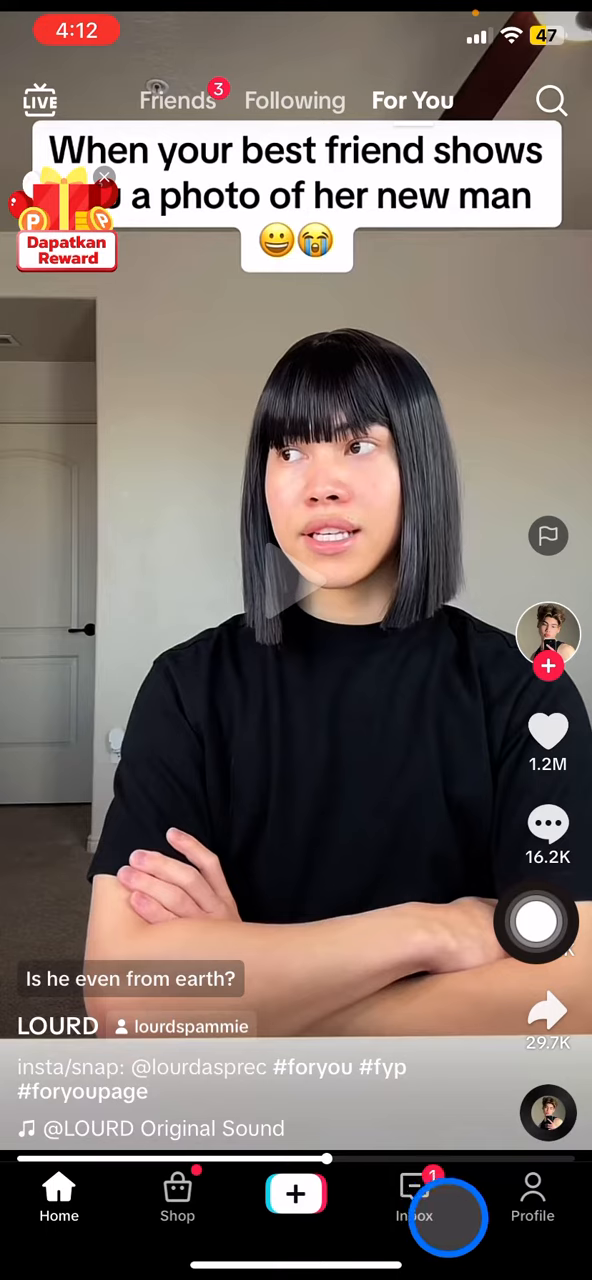
{"action": "left_click", "coordinate": [532, 1204]}
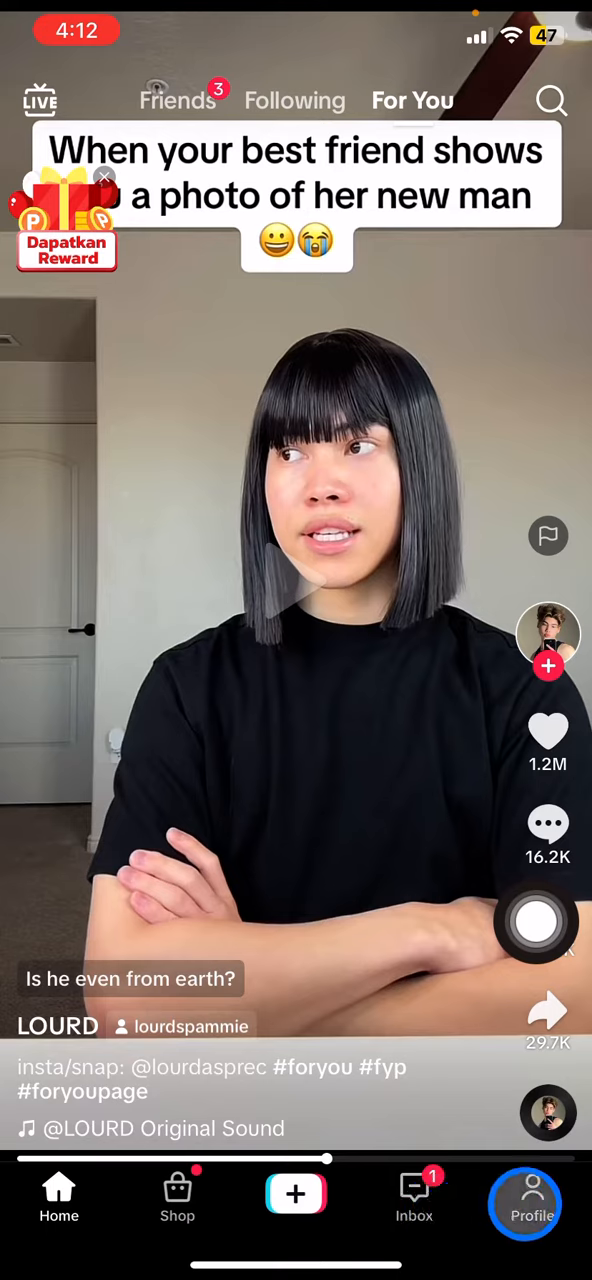
{"action": "left_click", "coordinate": [532, 1200]}
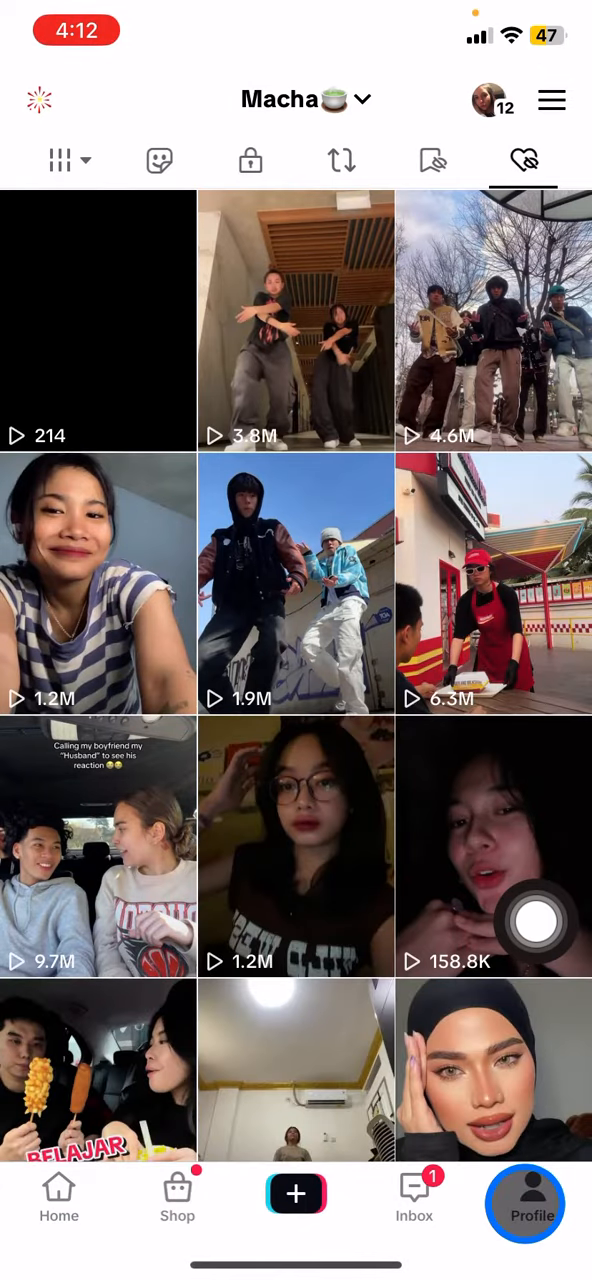
{"action": "left_click", "coordinate": [160, 160]}
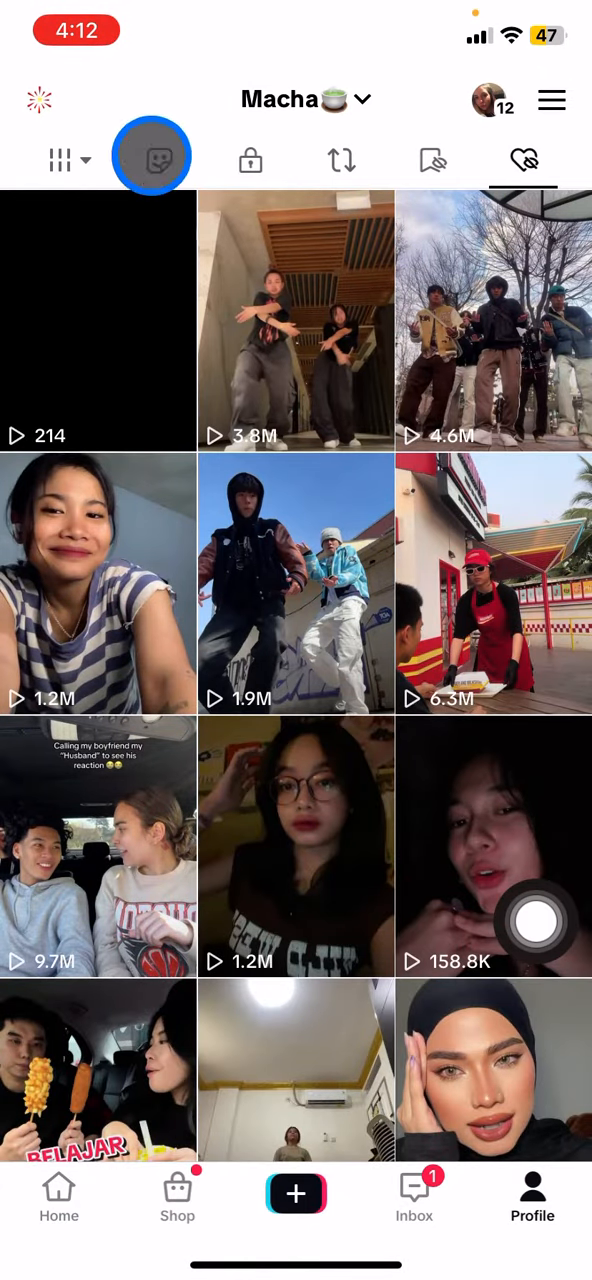
{"action": "left_click", "coordinate": [250, 160]}
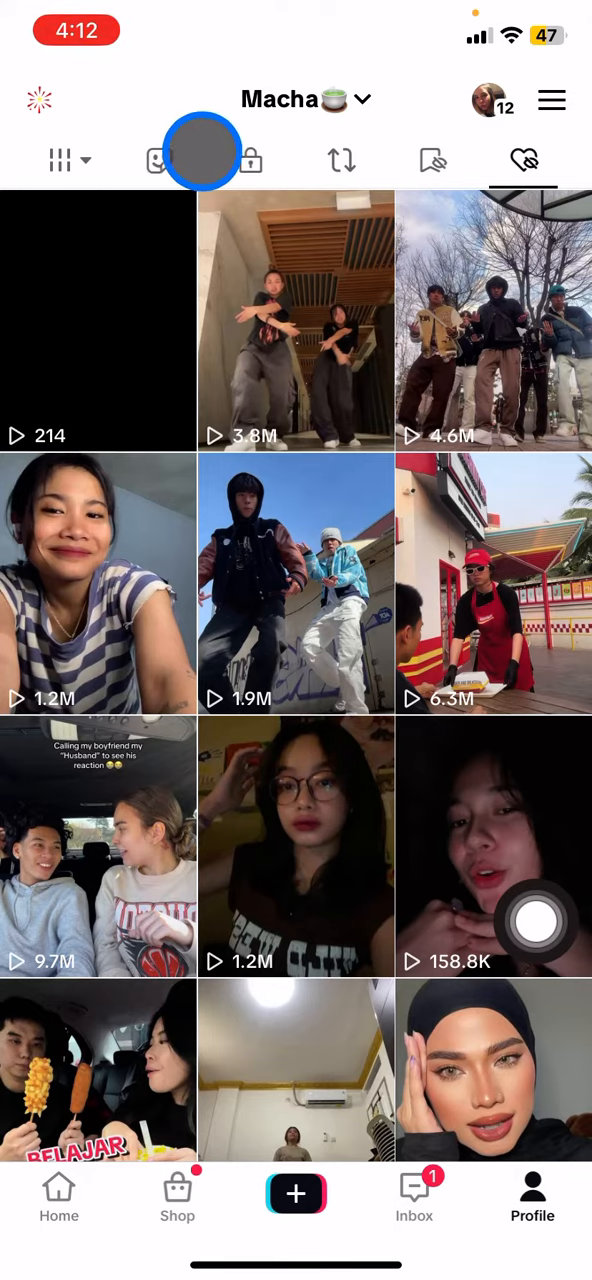
Delete one sticker from the profile's stickers section, leaving only the black-bob woman sticker.
{"action": "left_click", "coordinate": [168, 160]}
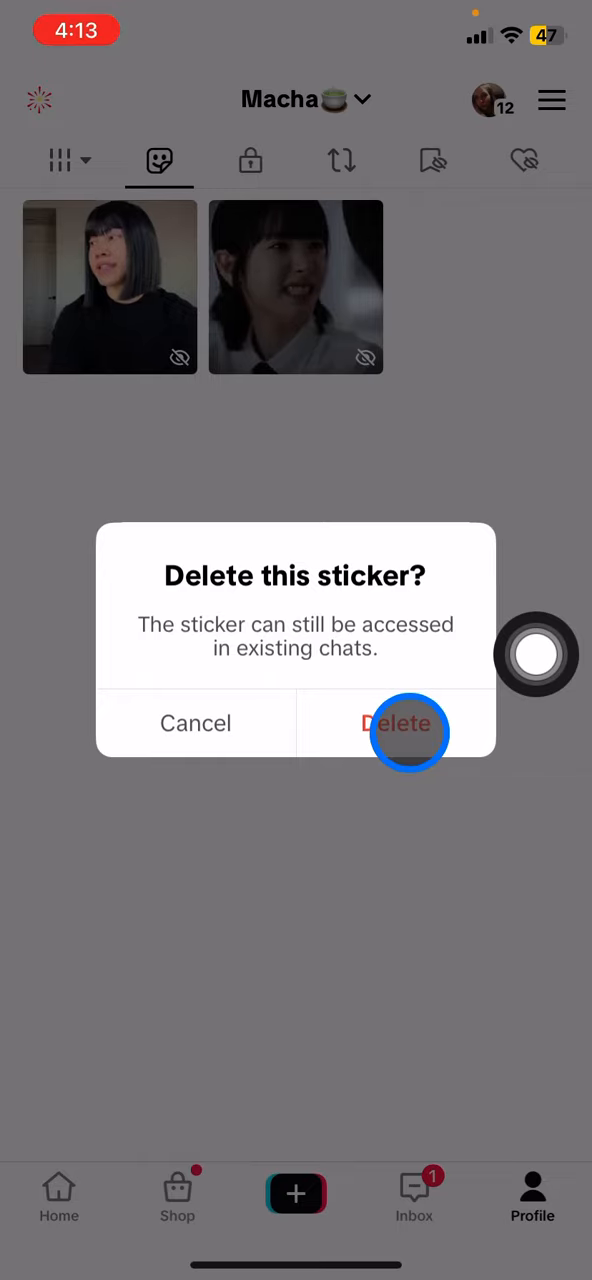
{"action": "left_click", "coordinate": [408, 724]}
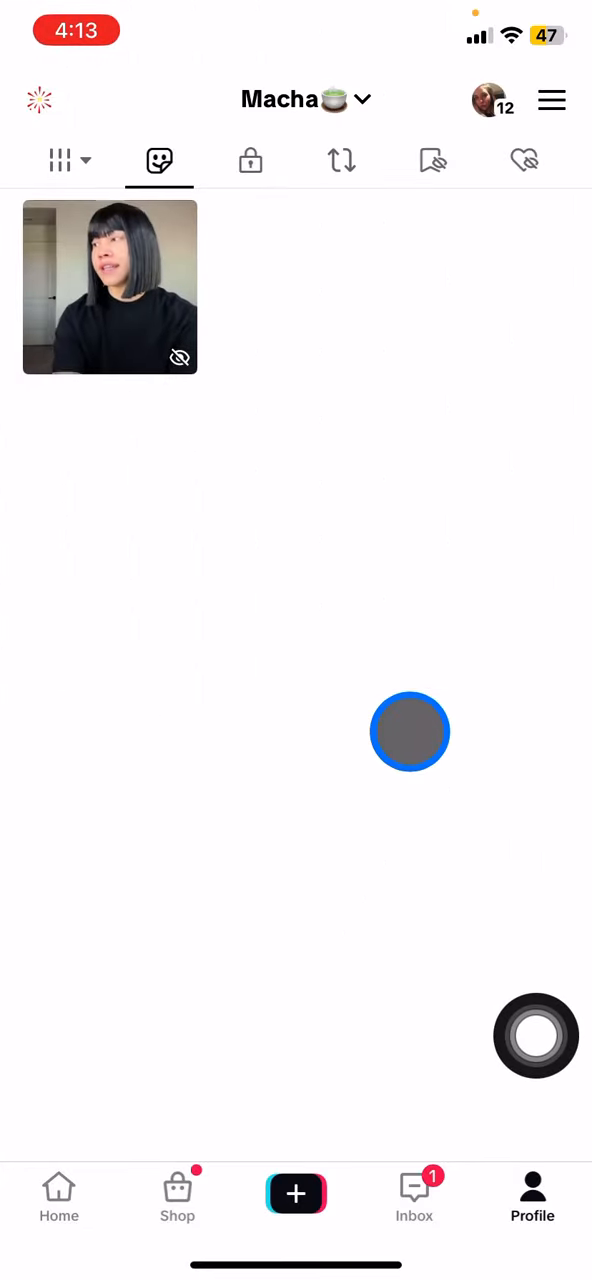